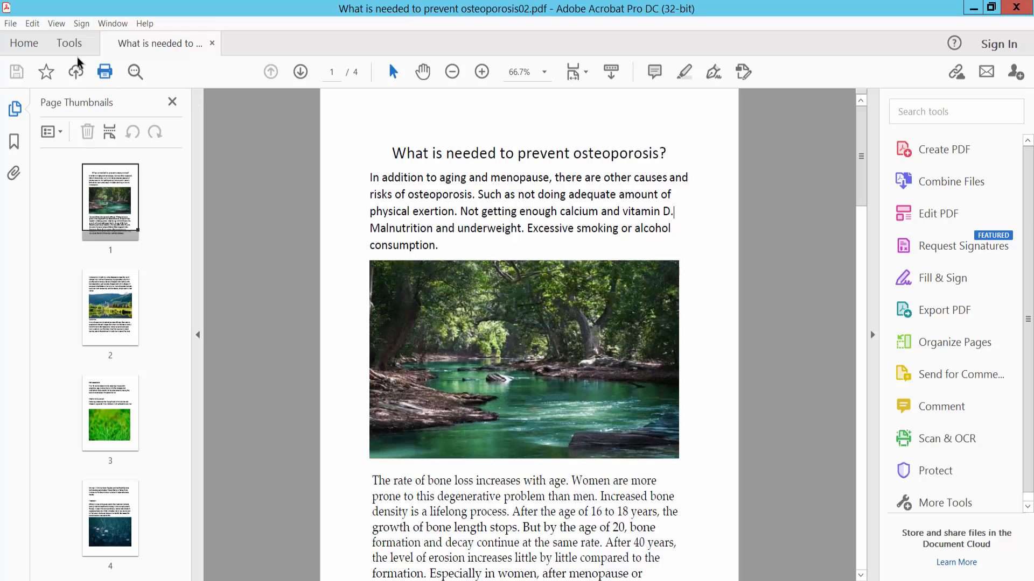
Show the full Tools catalogue while keeping the osteoporosis PDF open
{"action": "left_click", "coordinate": [68, 44]}
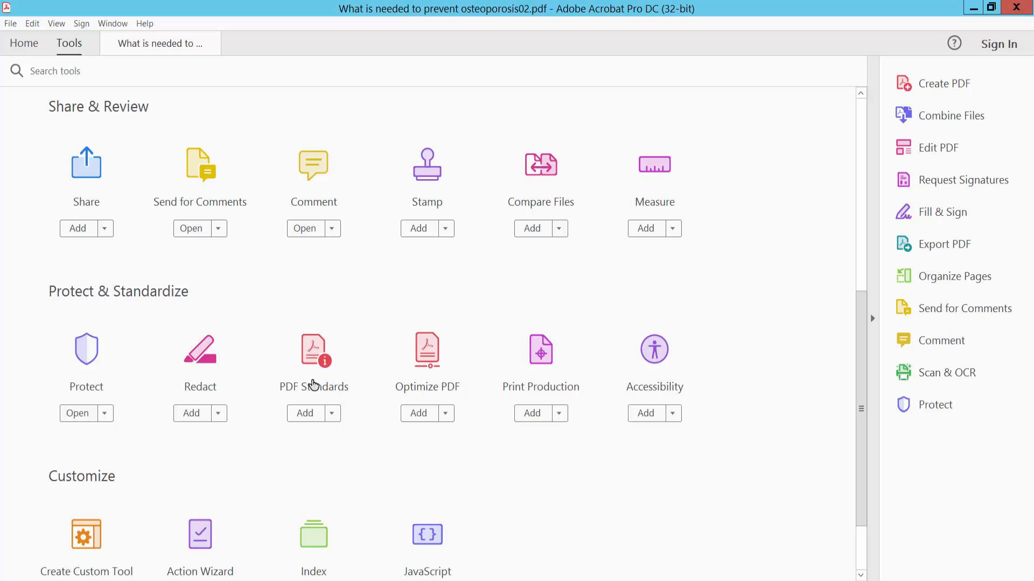
{"action": "mouse_move", "coordinate": [320, 392]}
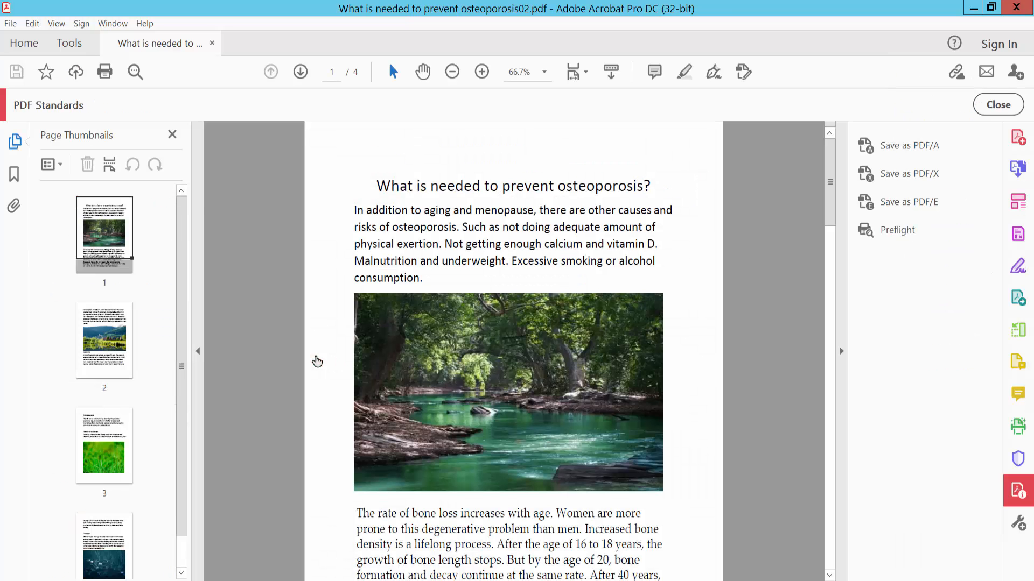
{"action": "mouse_move", "coordinate": [909, 145]}
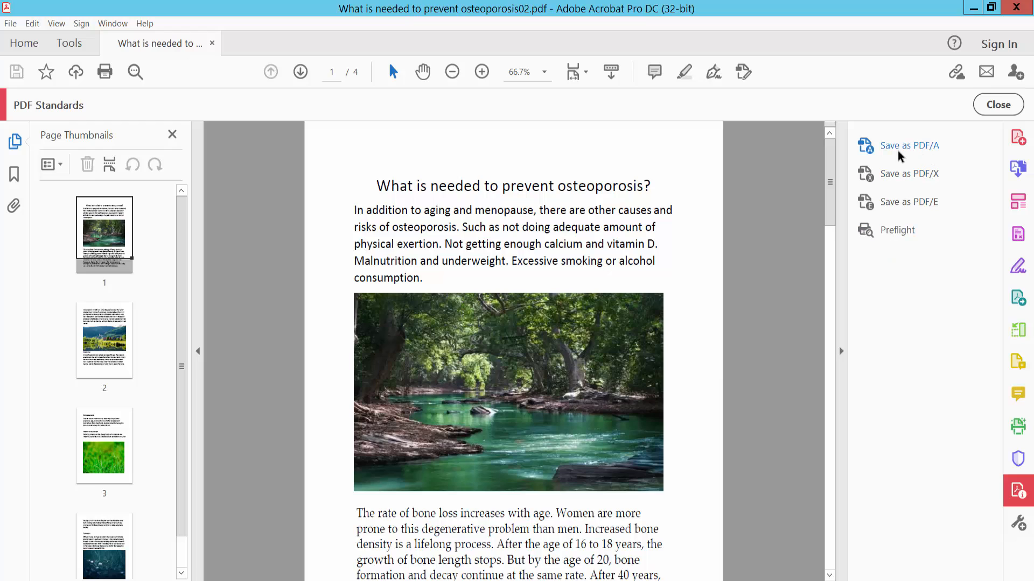
{"action": "mouse_move", "coordinate": [936, 156]}
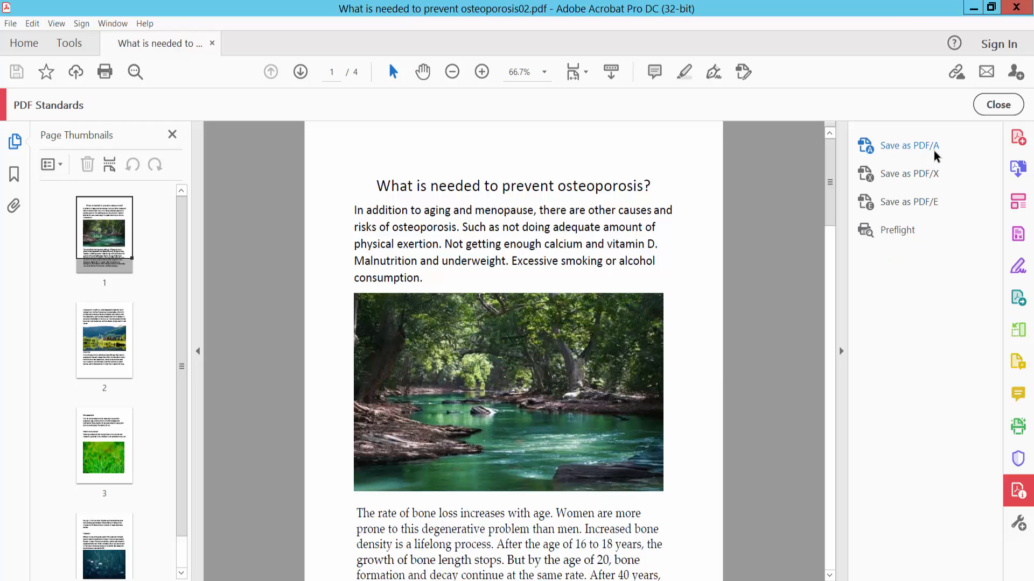
{"action": "mouse_move", "coordinate": [904, 145]}
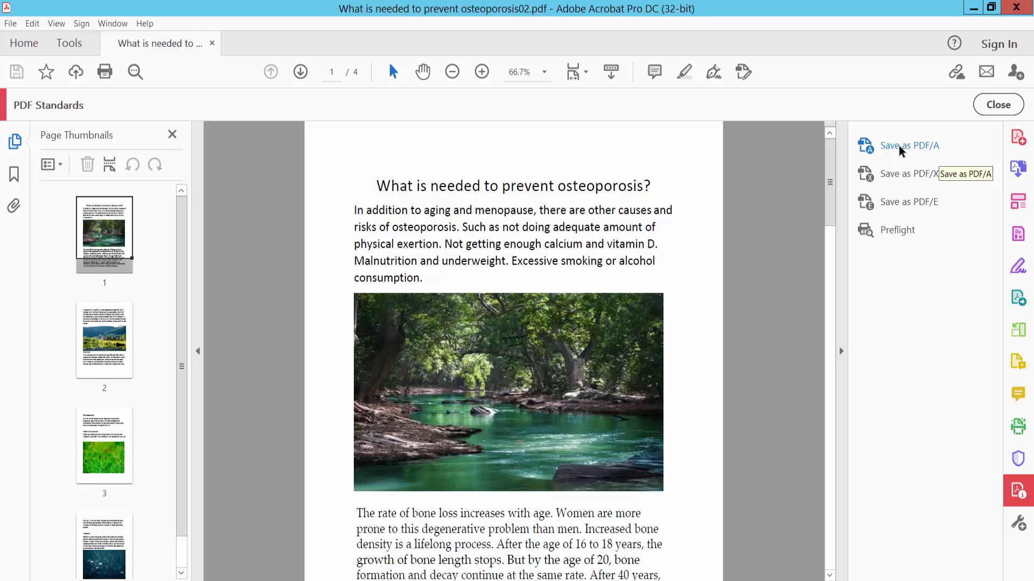
Save the osteoporosis document as a PDF/A file on the Desktop
{"action": "left_click", "coordinate": [909, 146]}
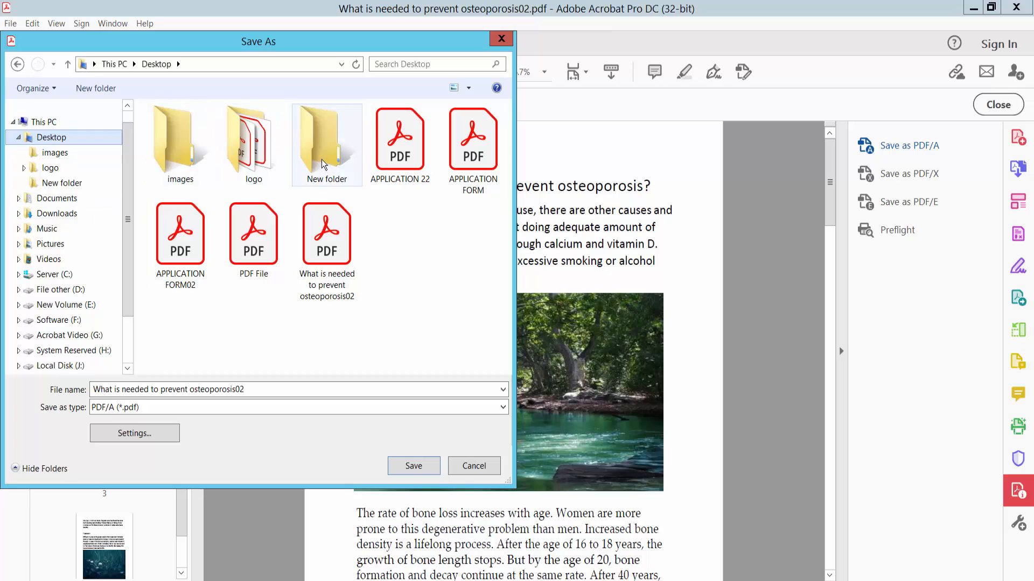
{"action": "double_click", "coordinate": [326, 139]}
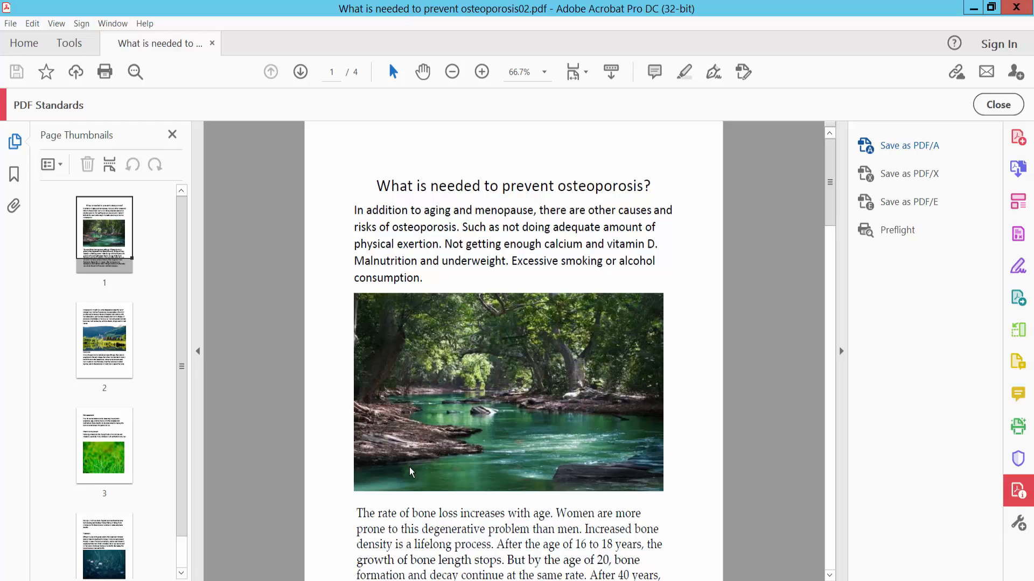
Reopen the saved PDF/A file read-only and scroll to page 3 with the compliance banner showing
{"action": "left_click", "coordinate": [897, 229]}
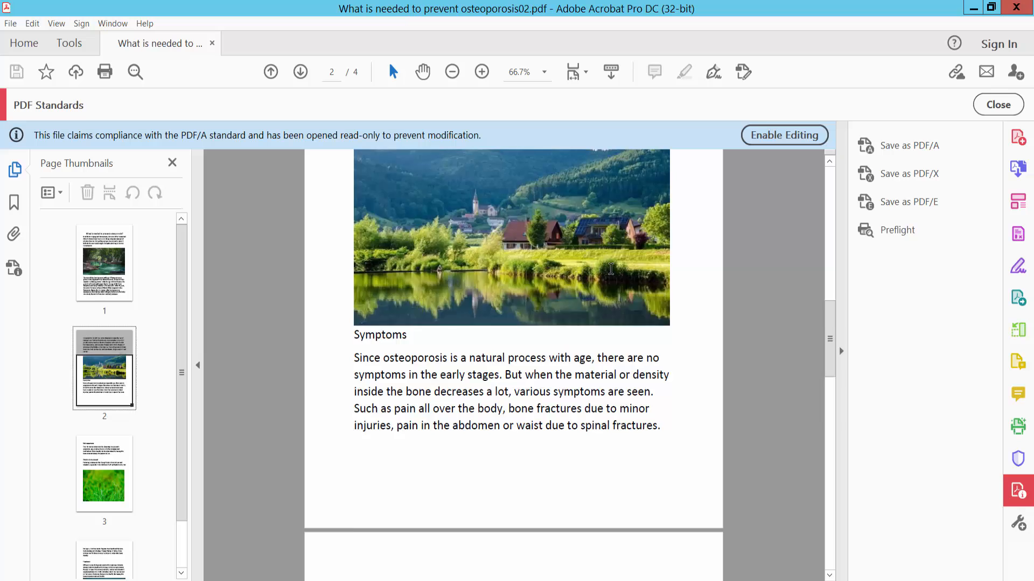
{"action": "scroll", "scroll_direction": "down", "scroll_amount": 3}
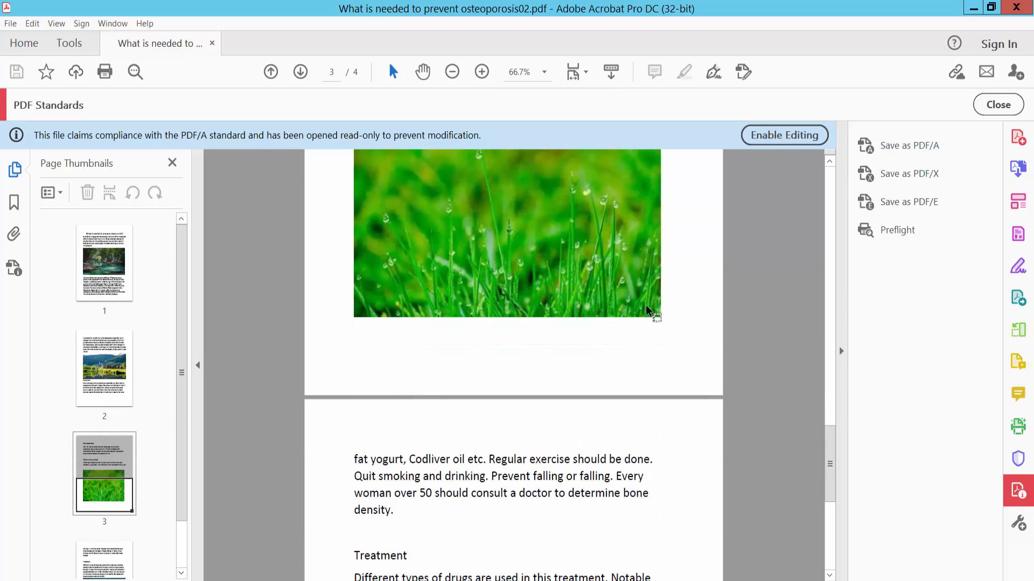